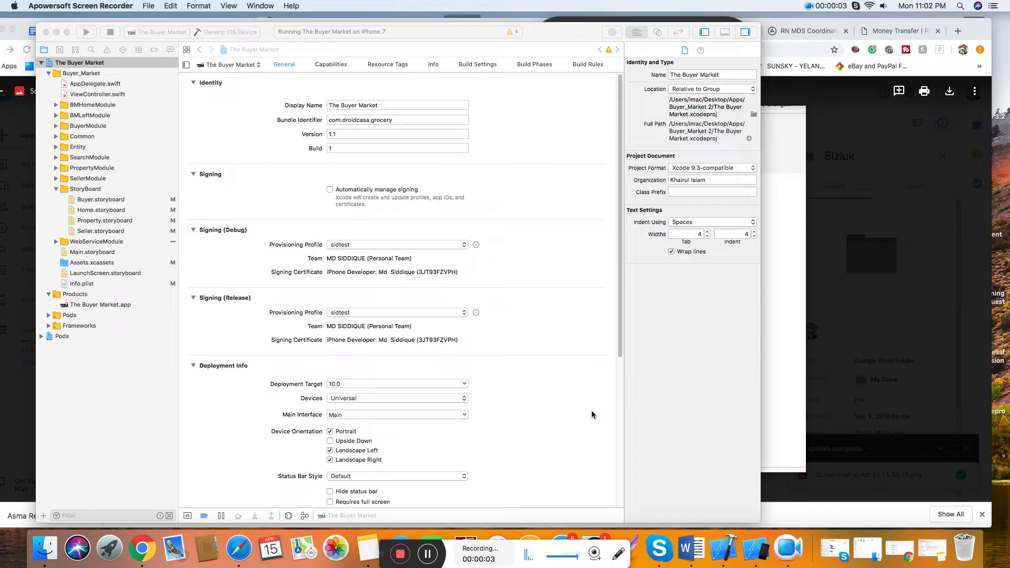
mouse_move(267, 35)
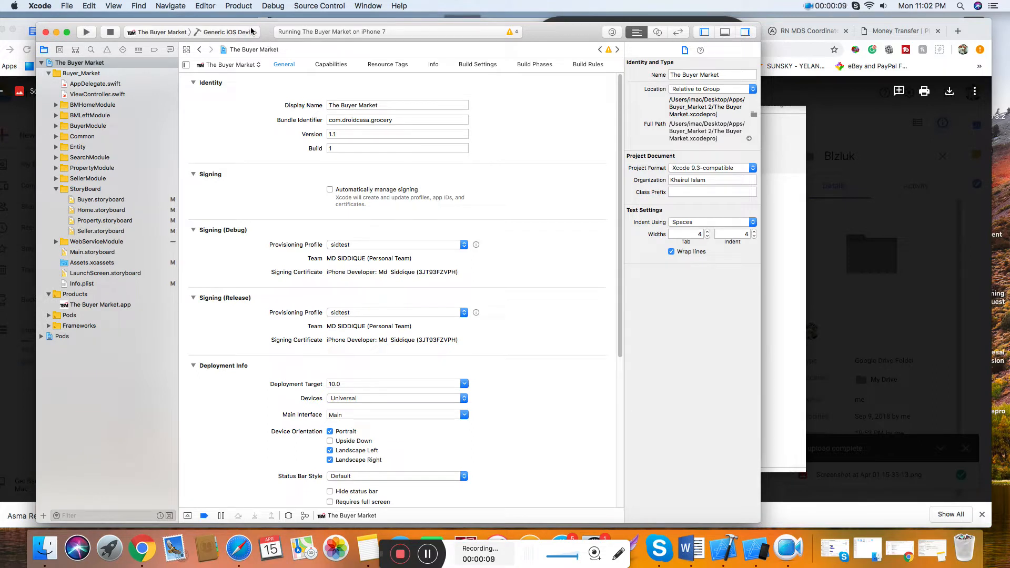
Start an archive build of The Buyer Market for a generic iOS device via Product > Archive.
left_click(238, 6)
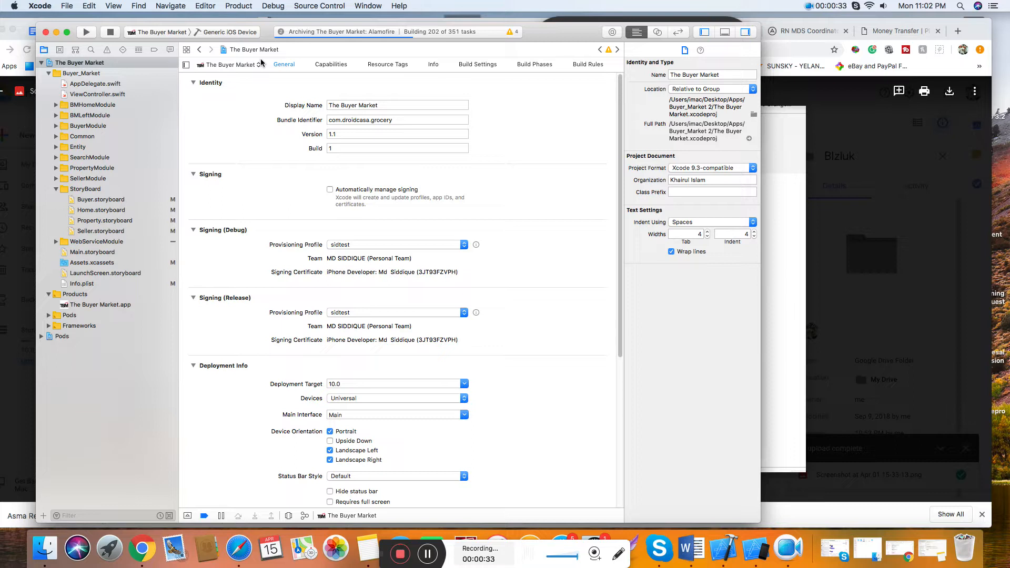
mouse_move(252, 107)
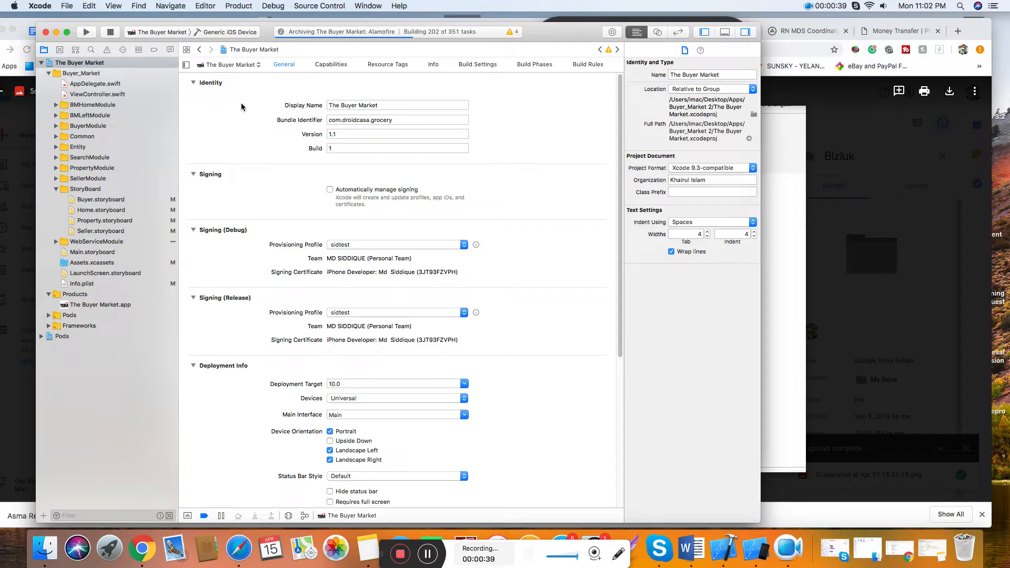
mouse_move(522, 191)
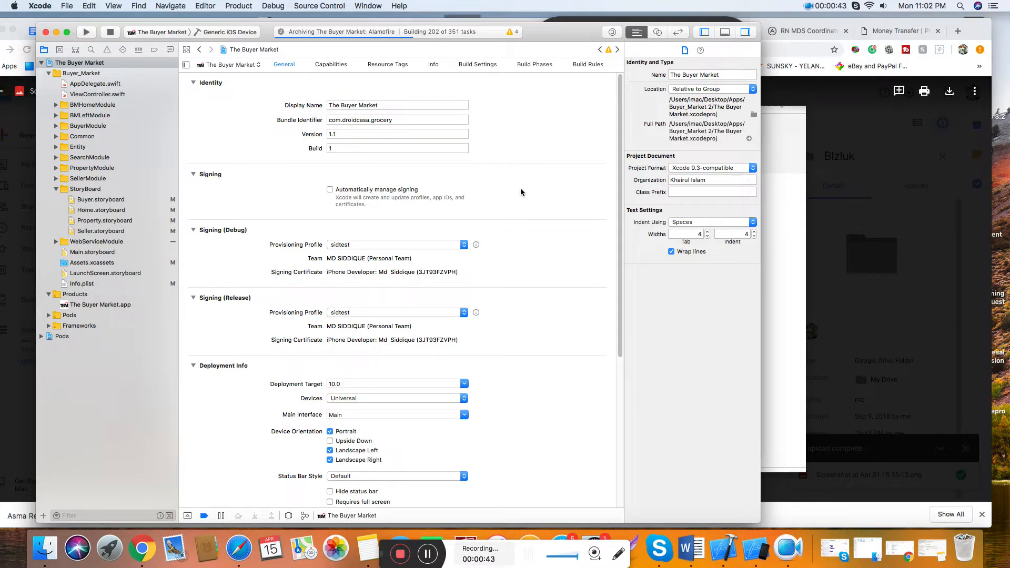
mouse_move(427, 550)
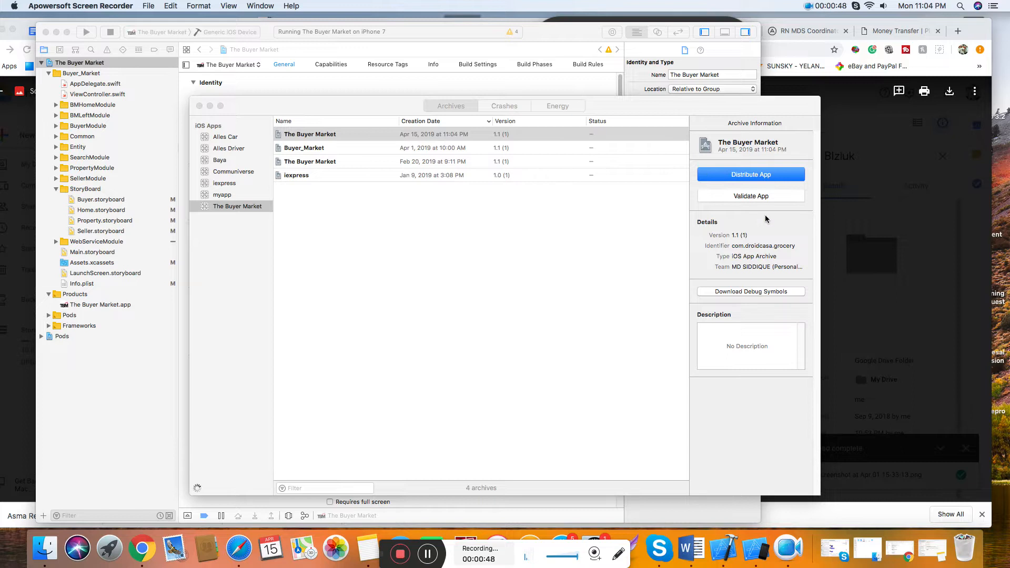
mouse_move(757, 243)
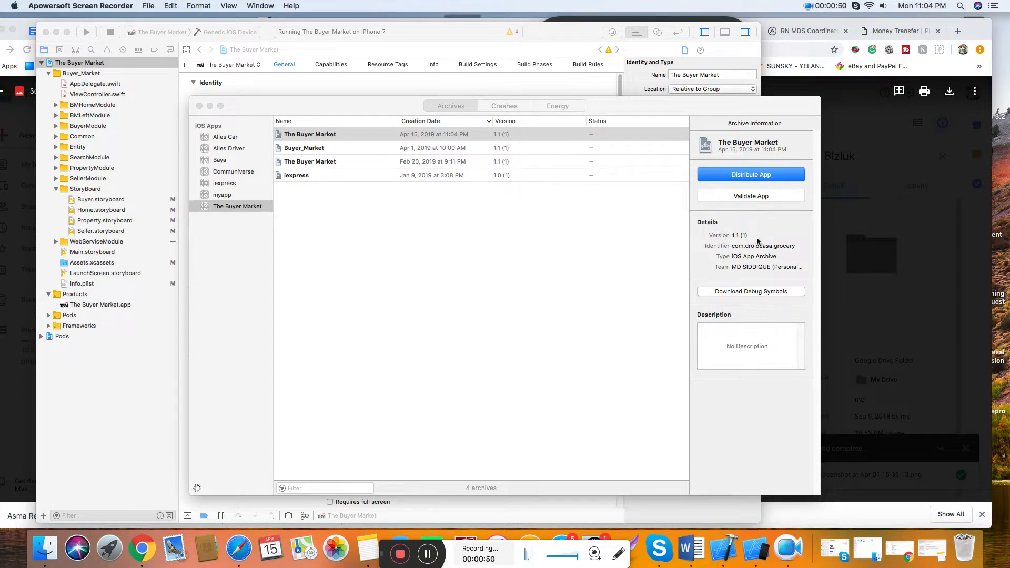
mouse_move(760, 239)
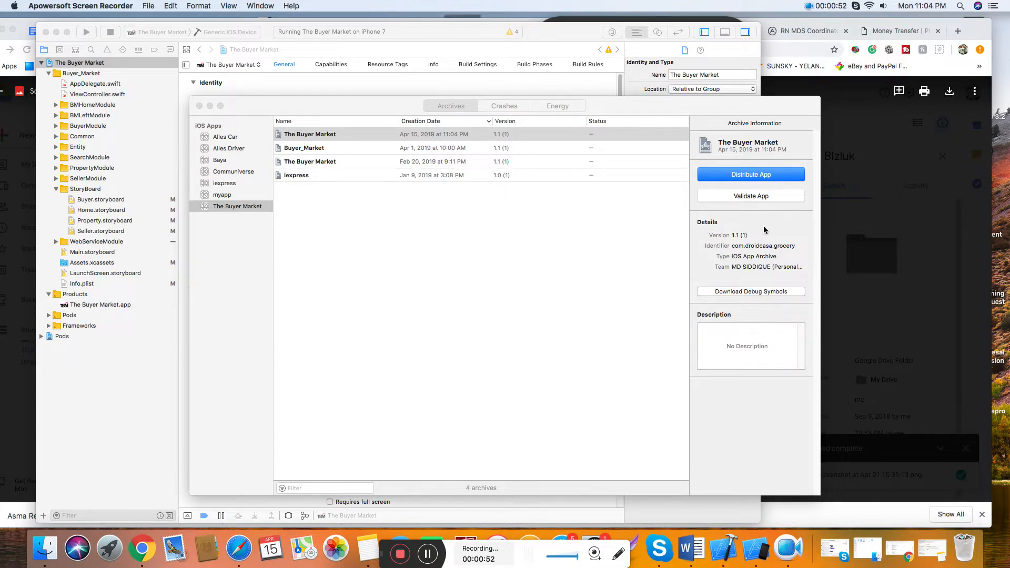
mouse_move(786, 215)
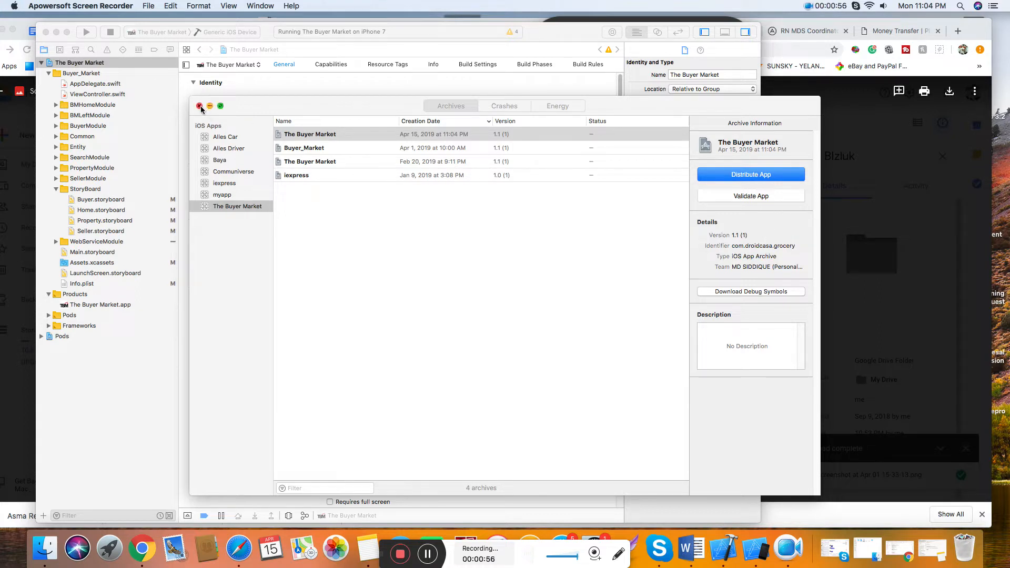
mouse_move(476, 287)
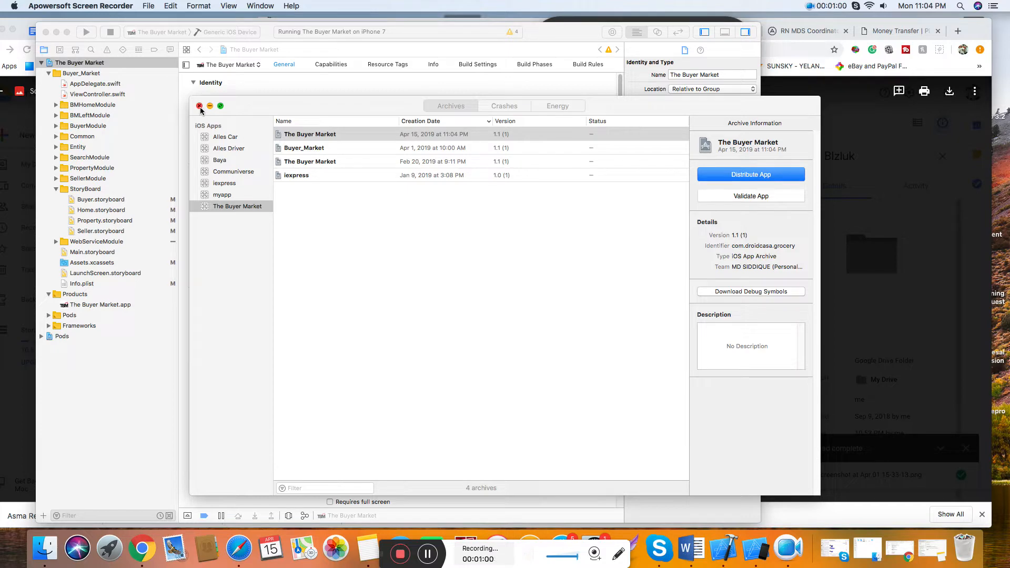
Close the Organizer window and review the General settings showing version 1.1, build 1 and manual signing.
left_click(200, 105)
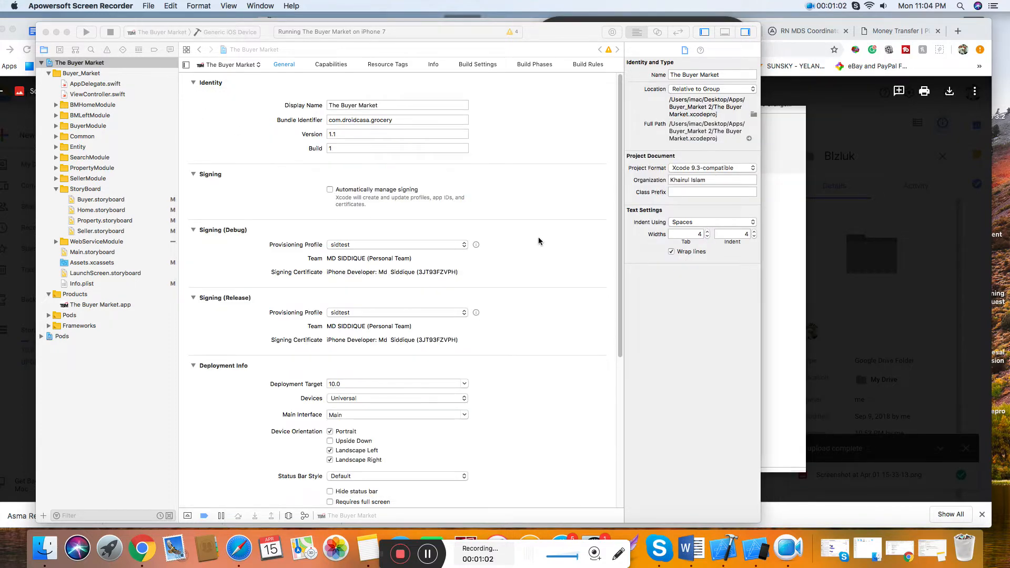
mouse_move(564, 260)
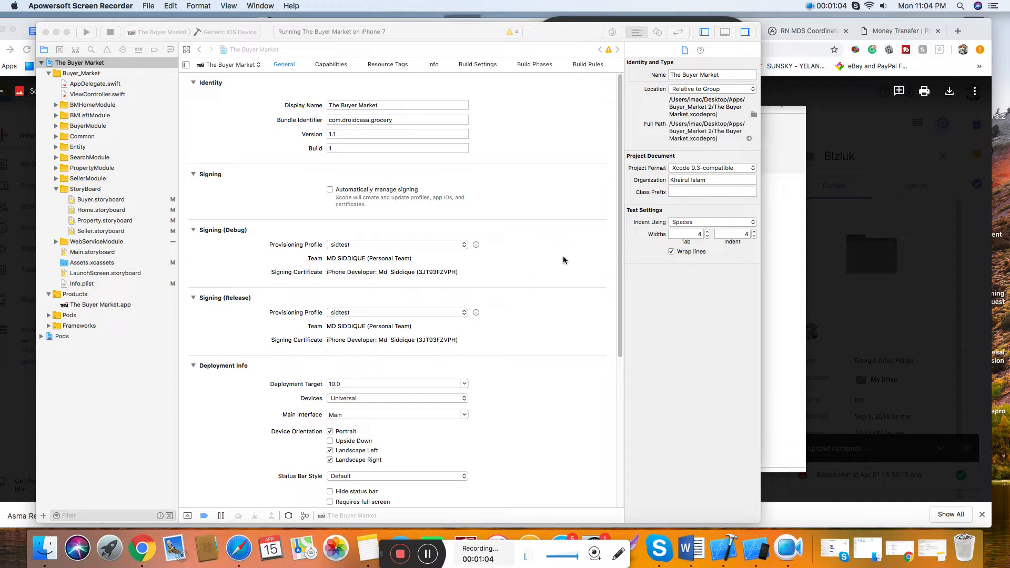
mouse_move(574, 272)
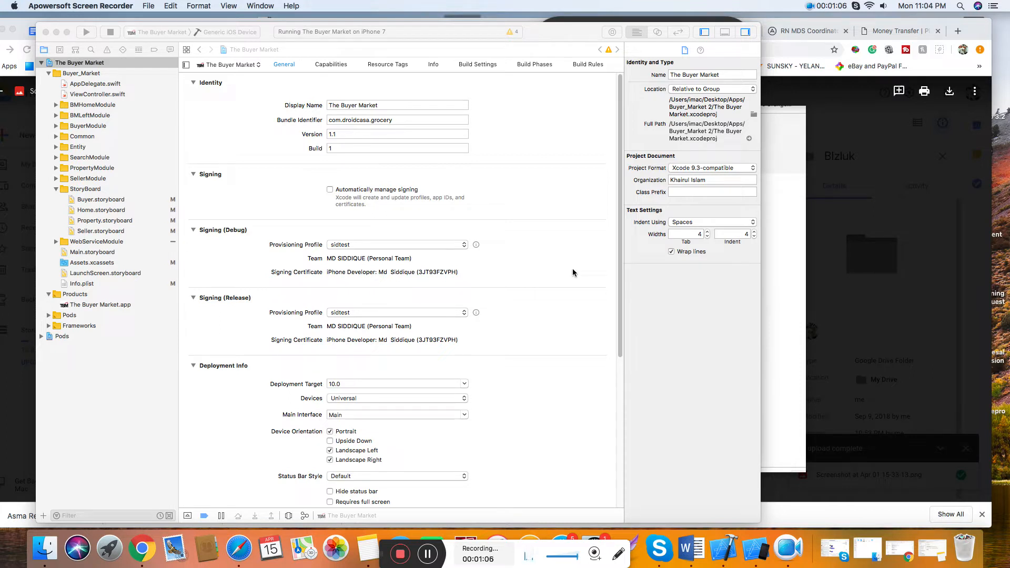
mouse_move(367, 116)
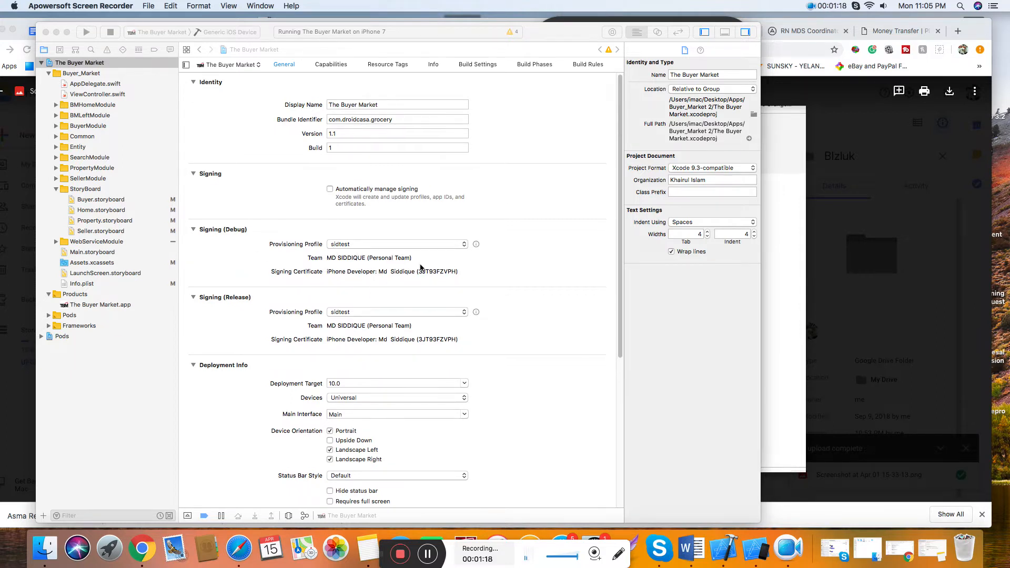
scroll("down", 3)
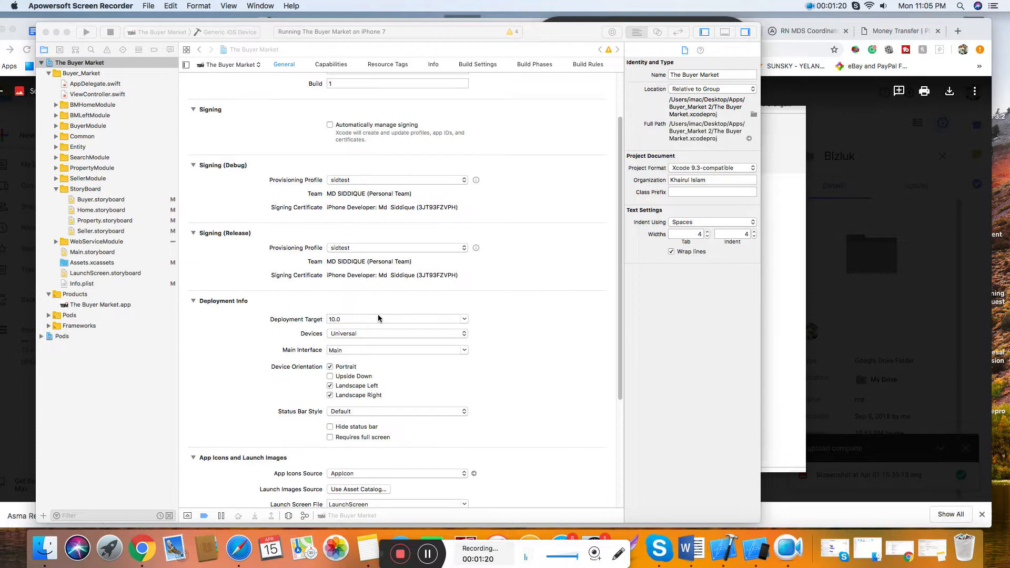
scroll("down", 3)
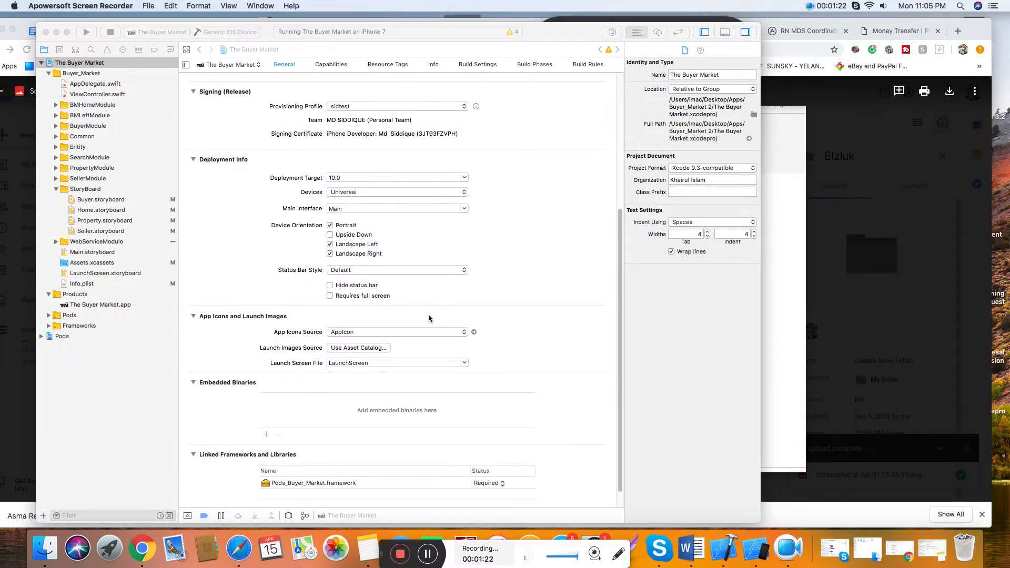
scroll("up", 3)
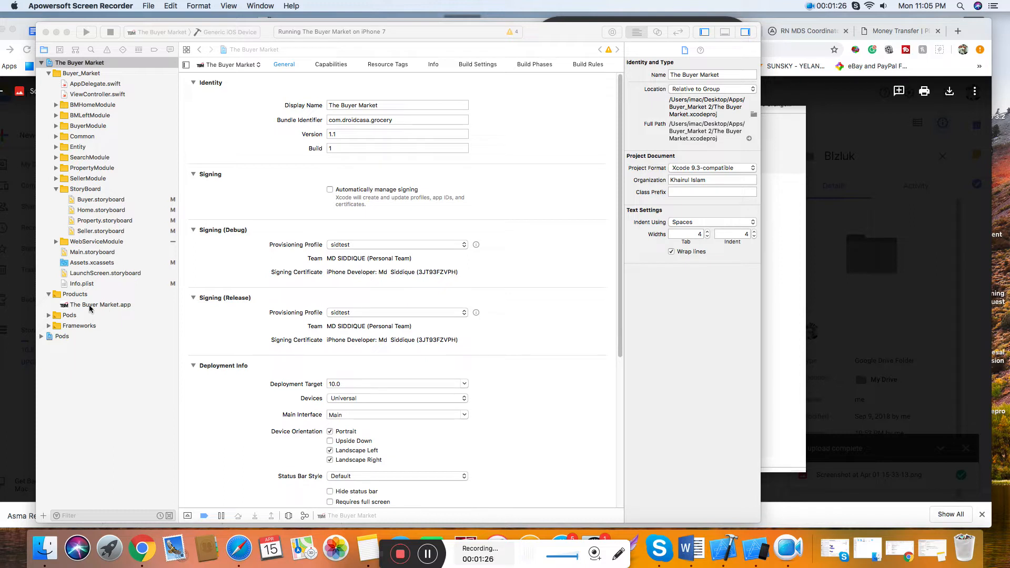
left_click(100, 305)
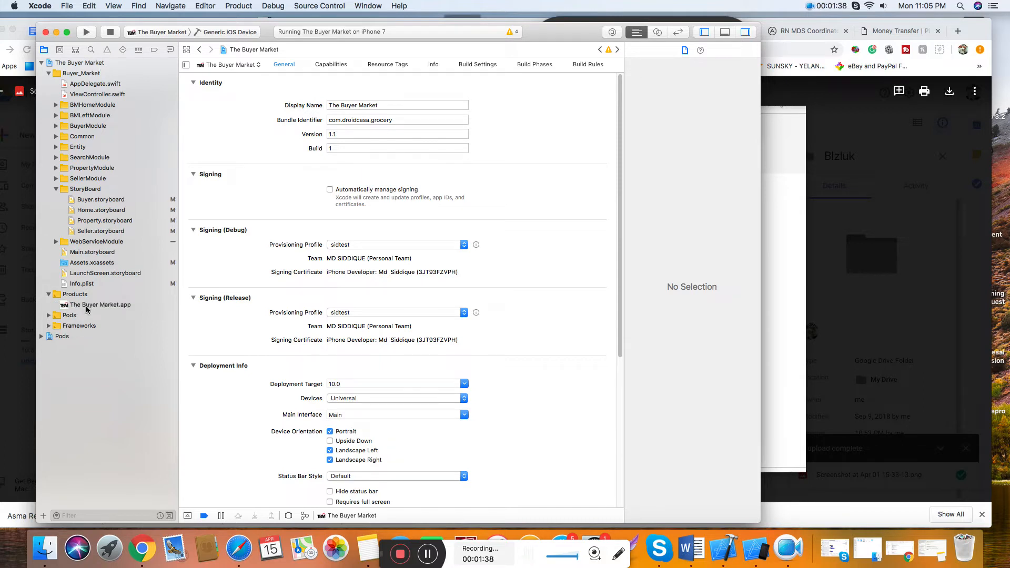
Reveal the built The Buyer Market.app product in its Debug-iphoneos folder in Finder.
left_click(100, 305)
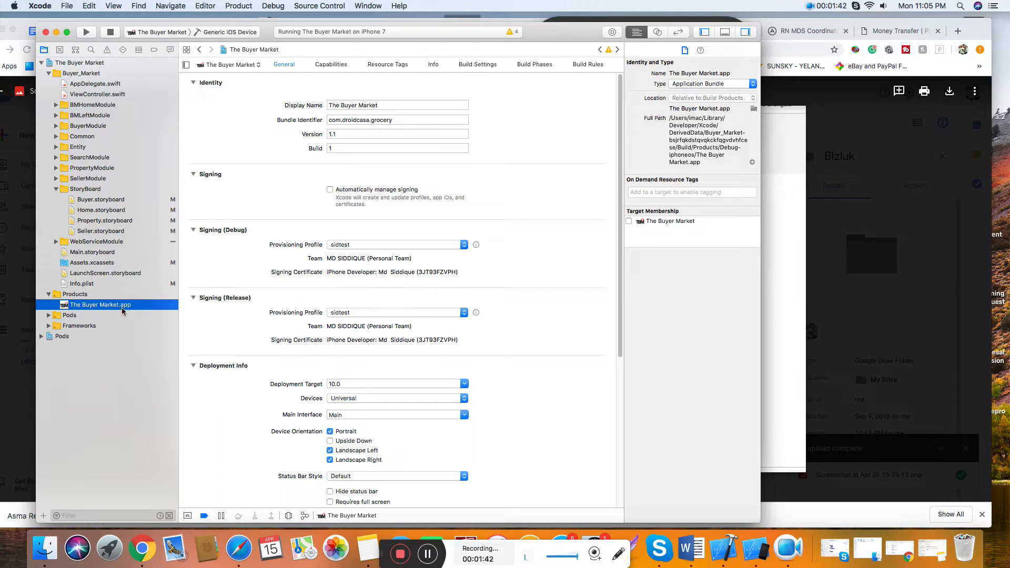
right_click(100, 304)
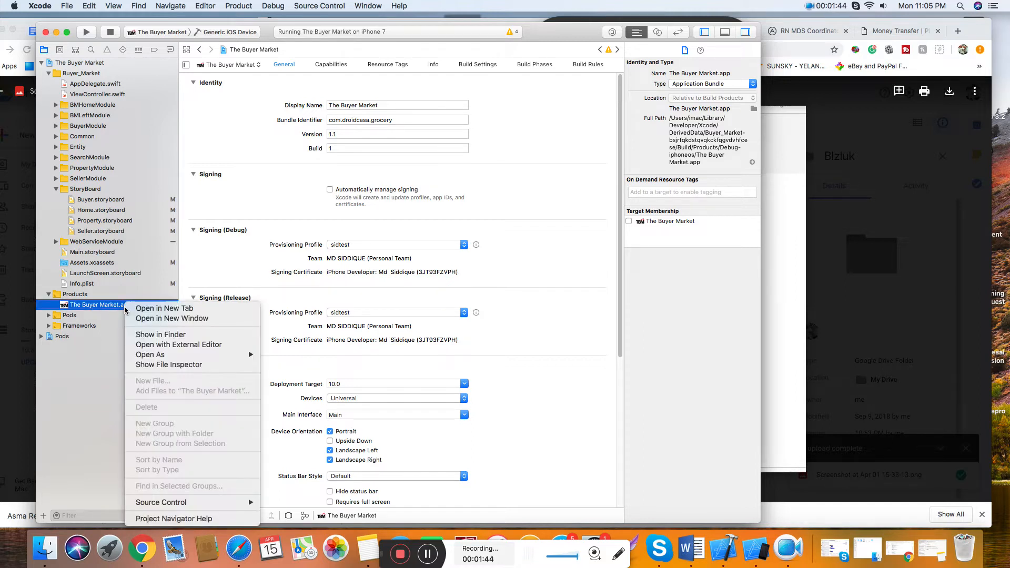
mouse_move(160, 334)
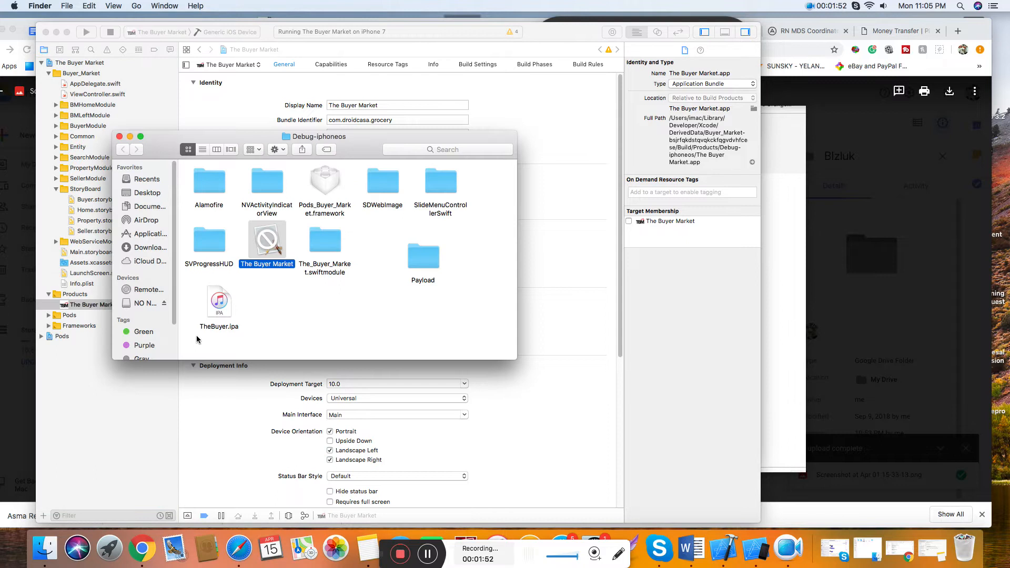
Move The Buyer Market.app into the Payload folder, check its contents, and return to Debug-iphoneos.
left_click(326, 242)
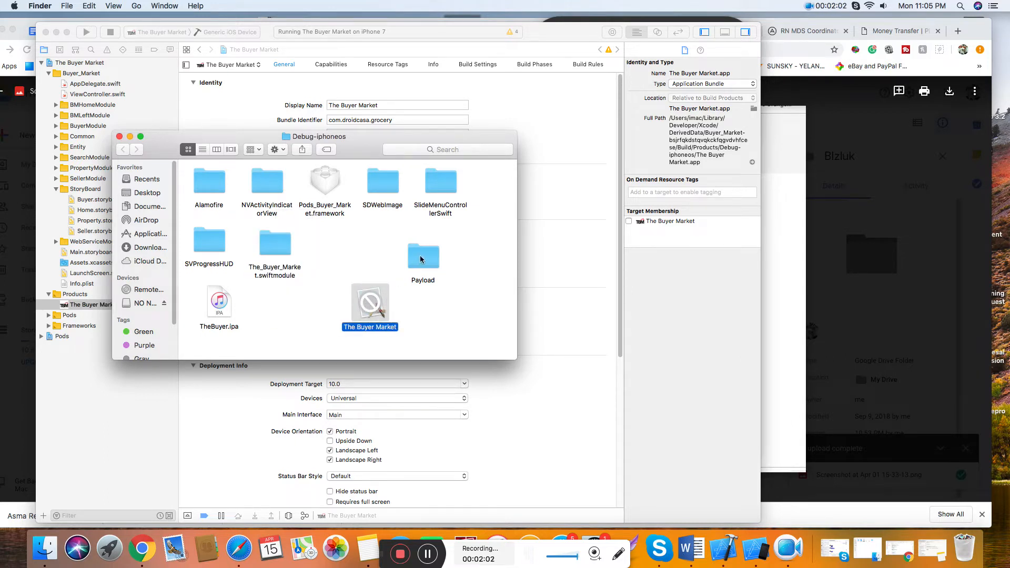
left_click(423, 254)
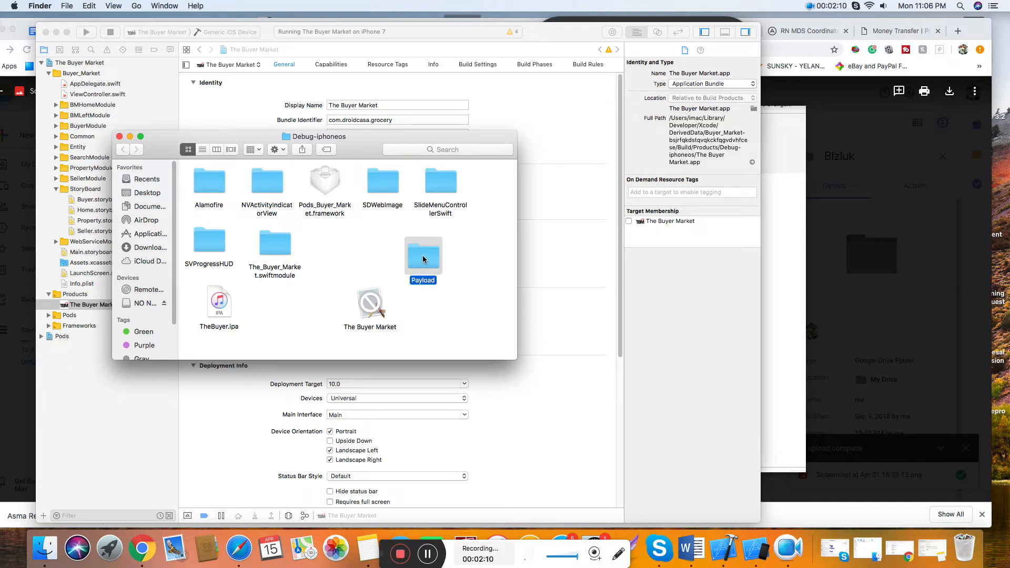
double_click(423, 254)
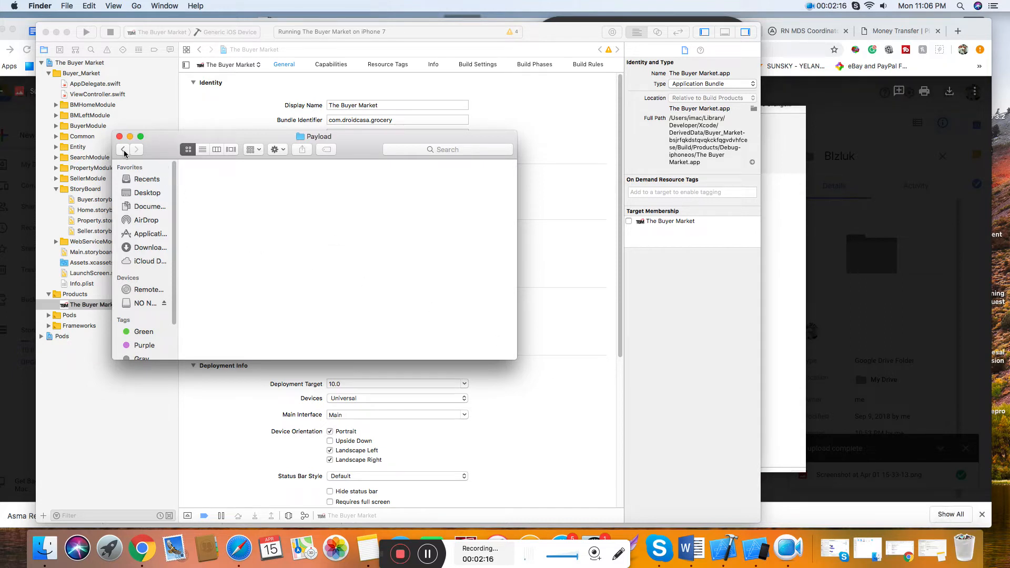
left_click(122, 148)
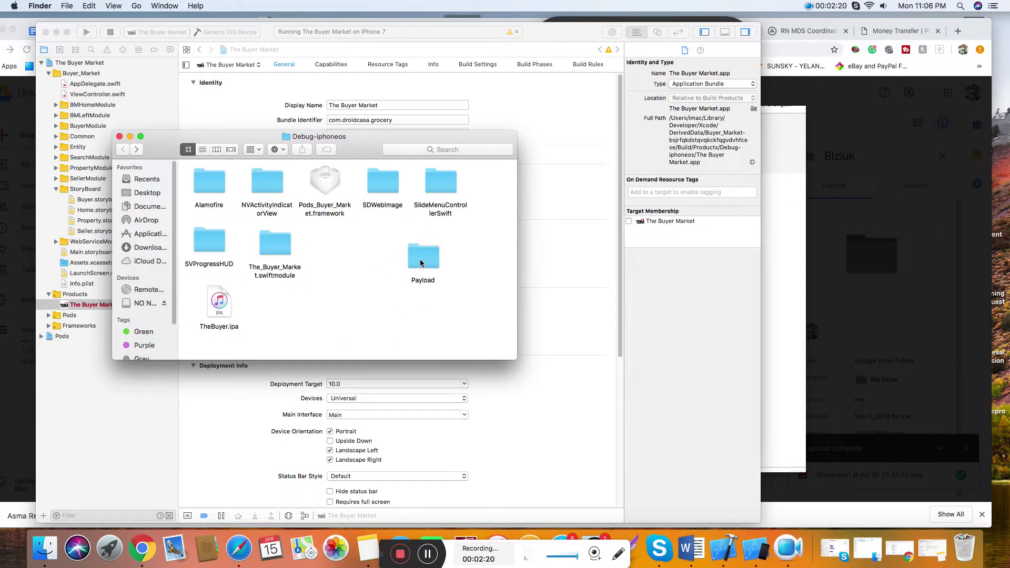
Compress the Payload folder into an archive to be renamed Payload.ipa.
right_click(423, 255)
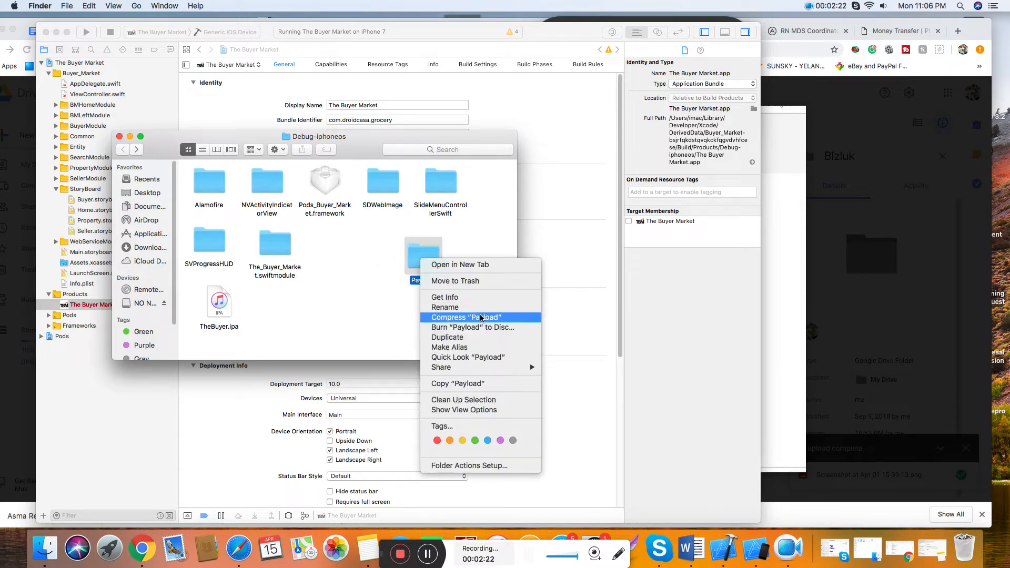
mouse_move(461, 320)
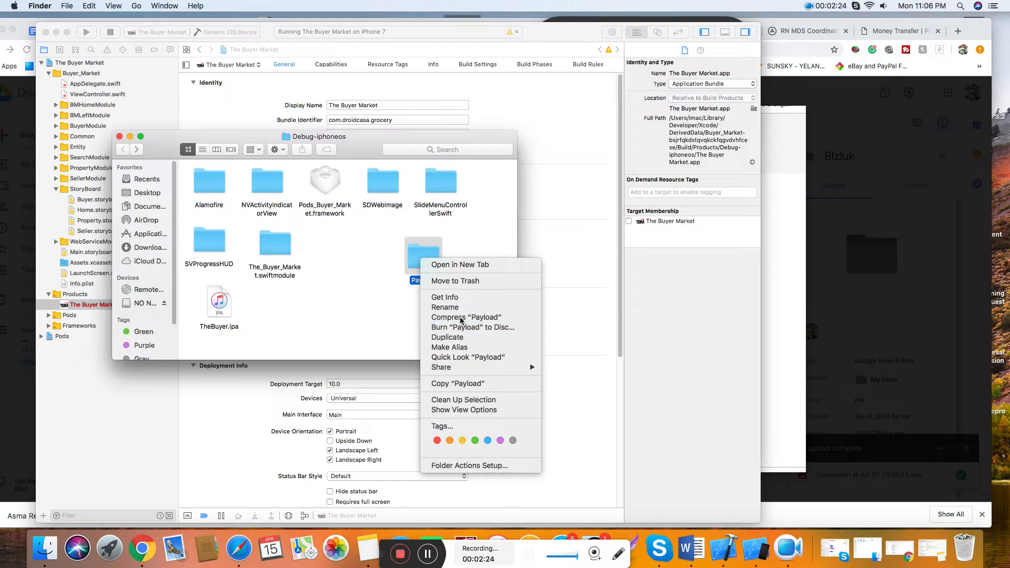
left_click(466, 316)
type("Payload.ipa")
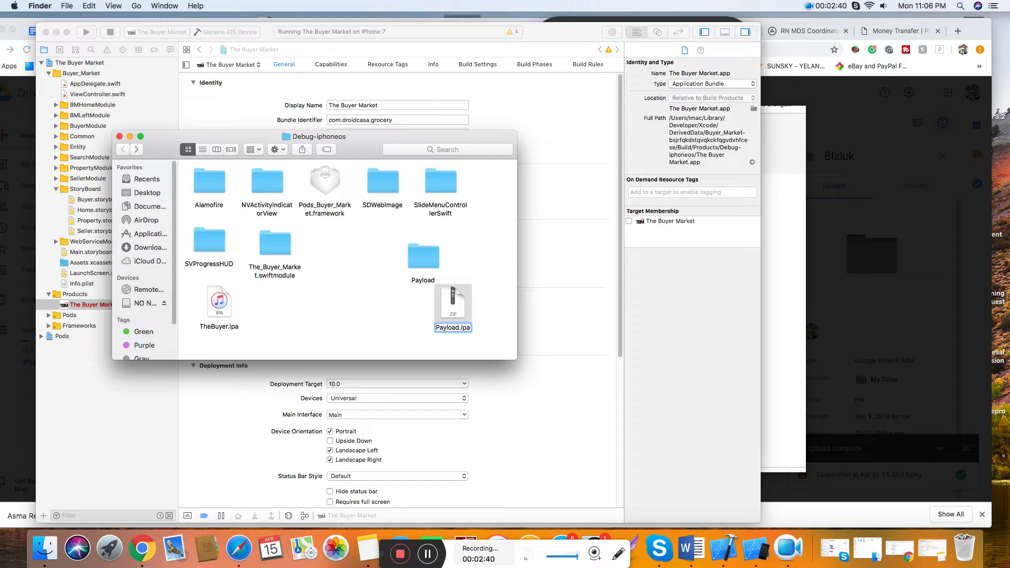
Confirm the Payload.ipa name, keep the .ipa extension, and select the resulting file.
key("Return")
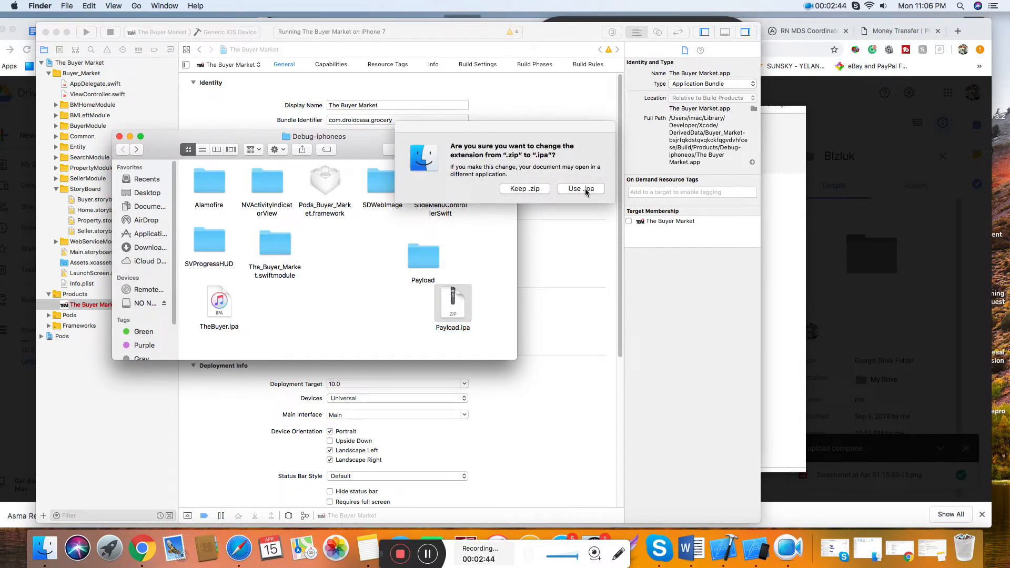
left_click(579, 188)
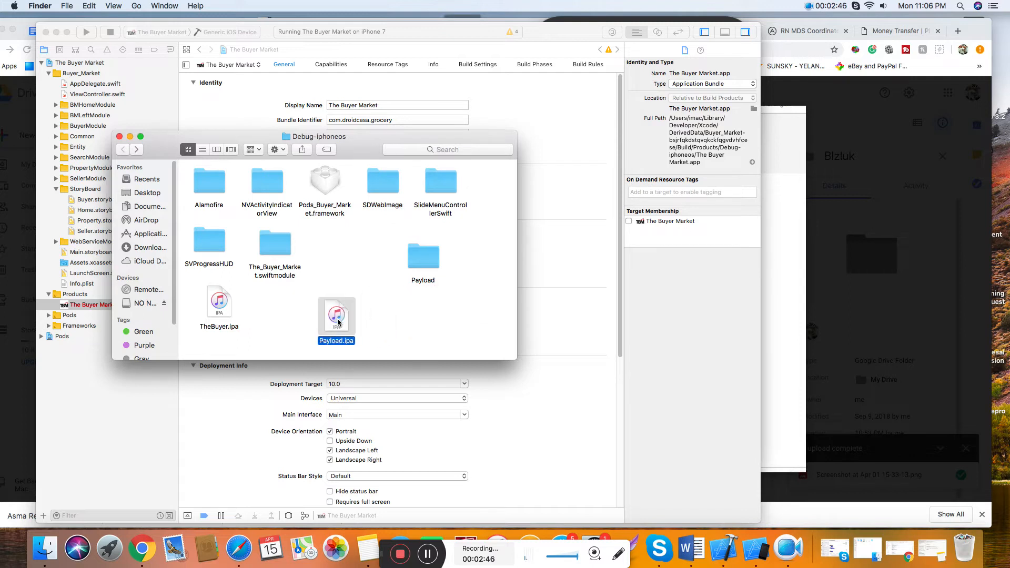
mouse_move(345, 325)
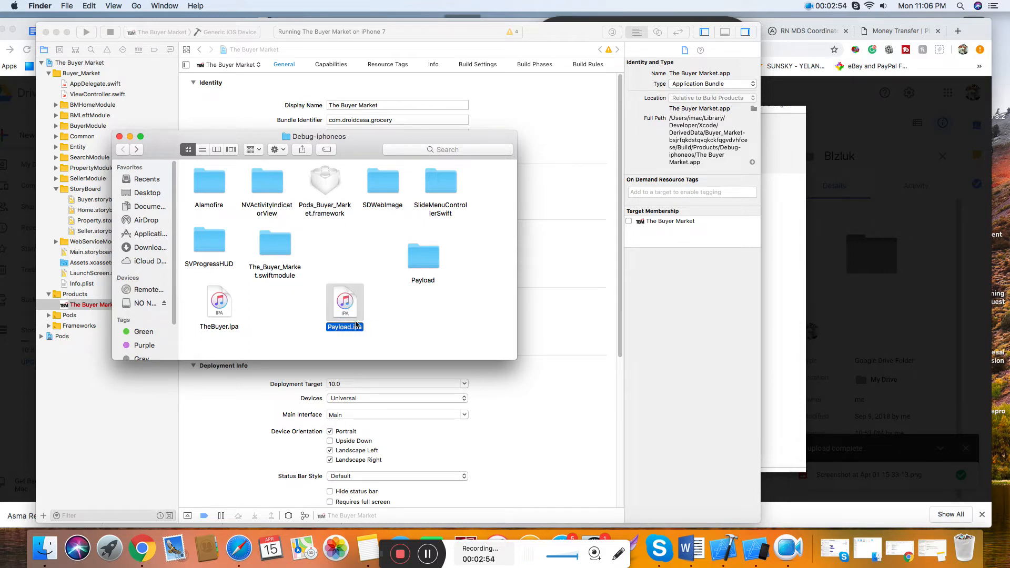
left_click(332, 327)
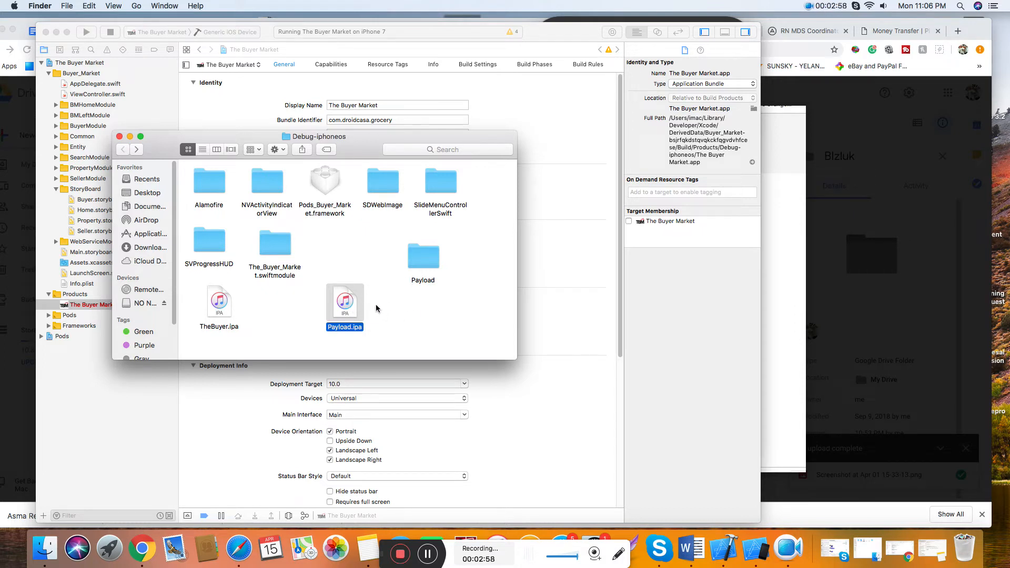
mouse_move(395, 303)
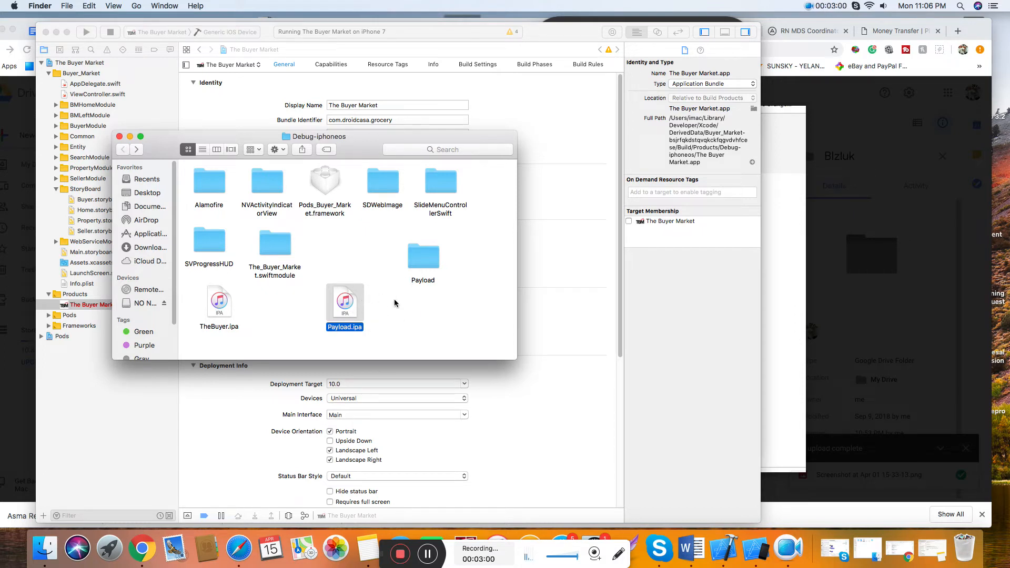
mouse_move(369, 301)
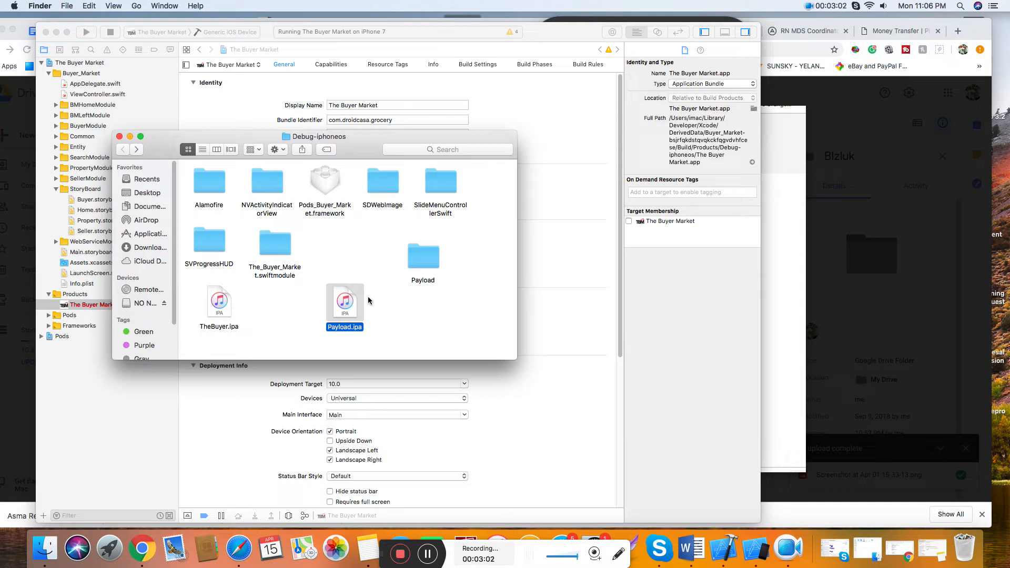
mouse_move(384, 306)
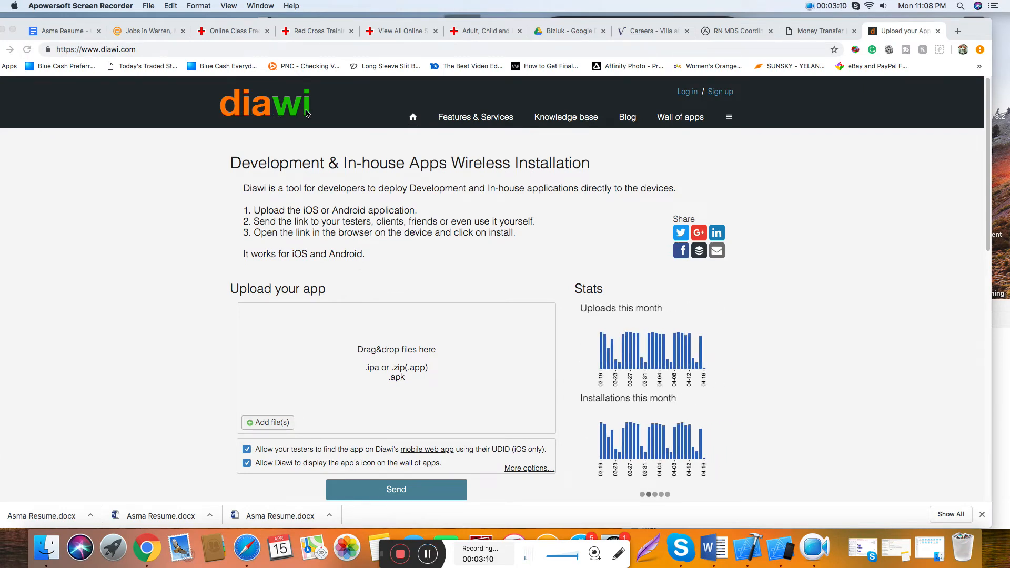
Scroll the Diawi page to locate the drag-and-drop upload box for Payload.ipa.
scroll("down", 3)
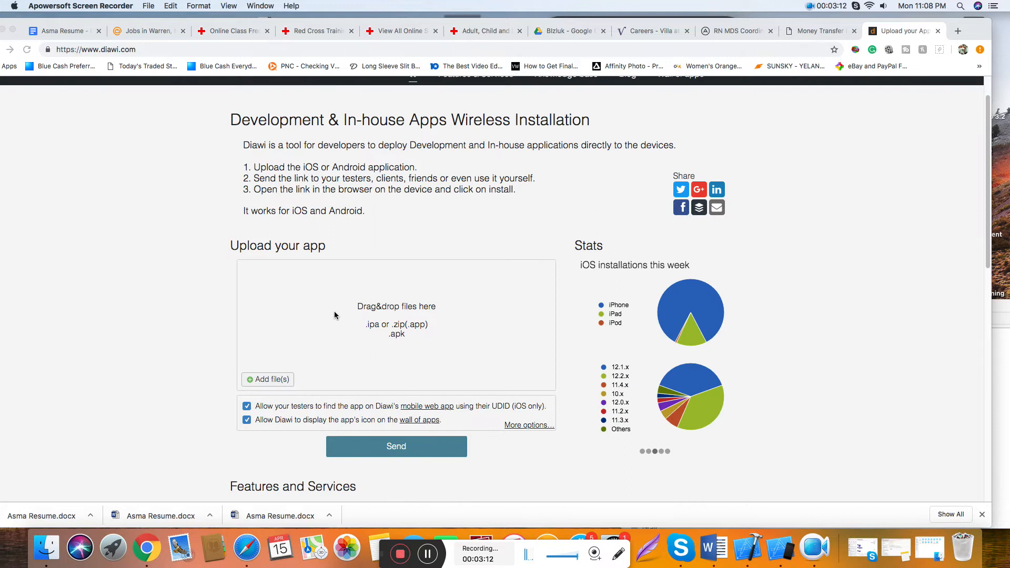
scroll("up", 3)
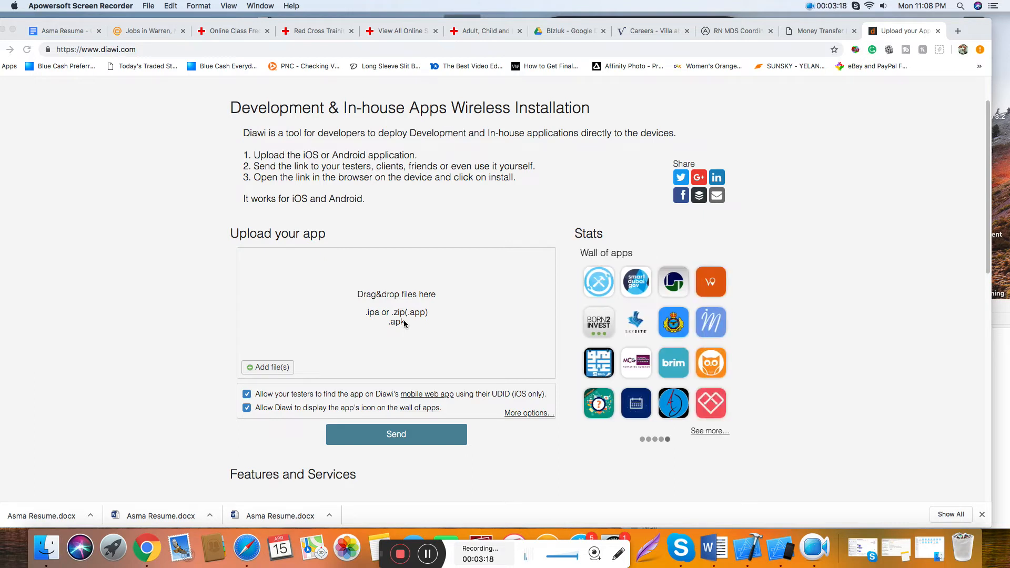
mouse_move(476, 342)
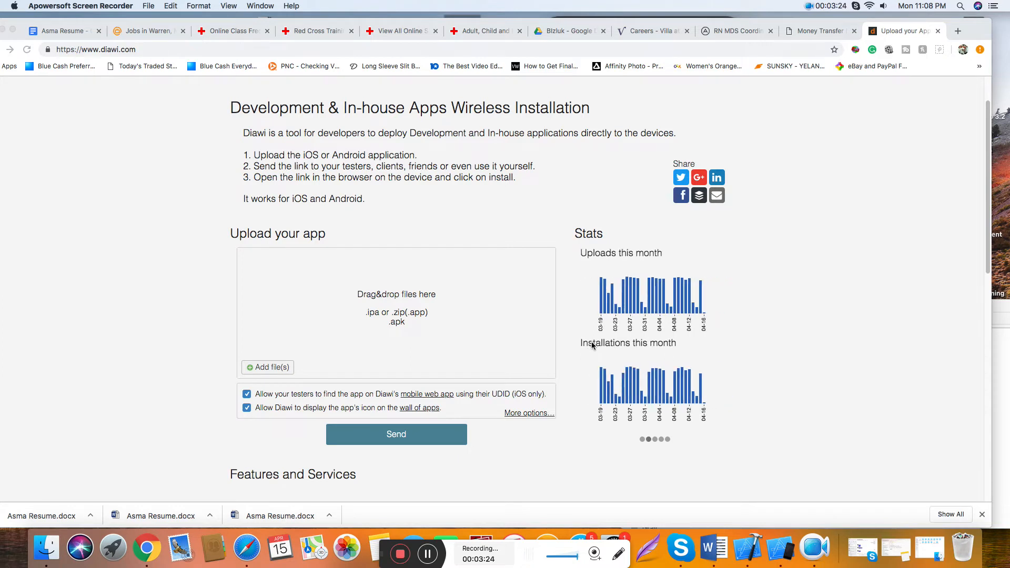
mouse_move(461, 337)
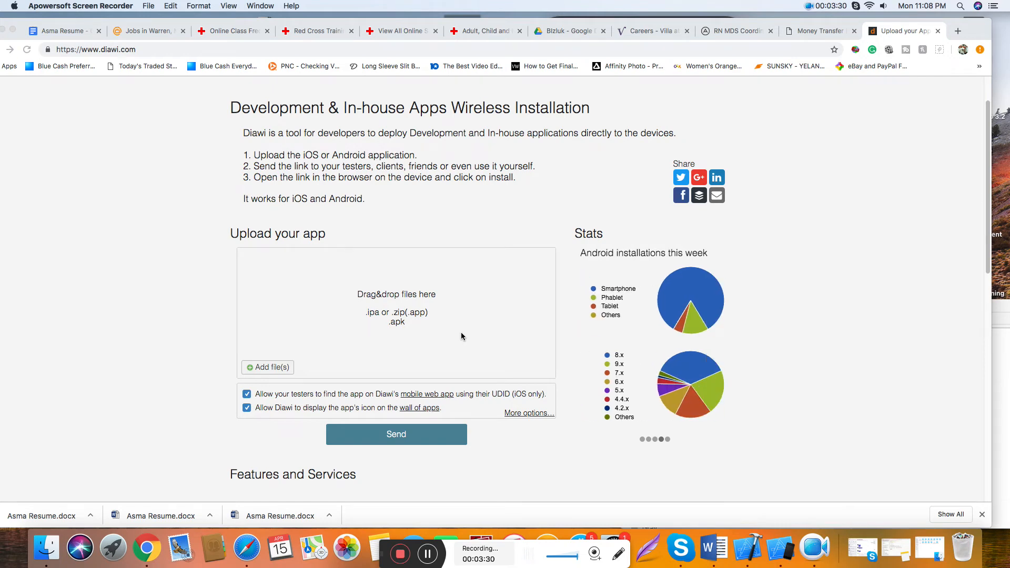
mouse_move(435, 348)
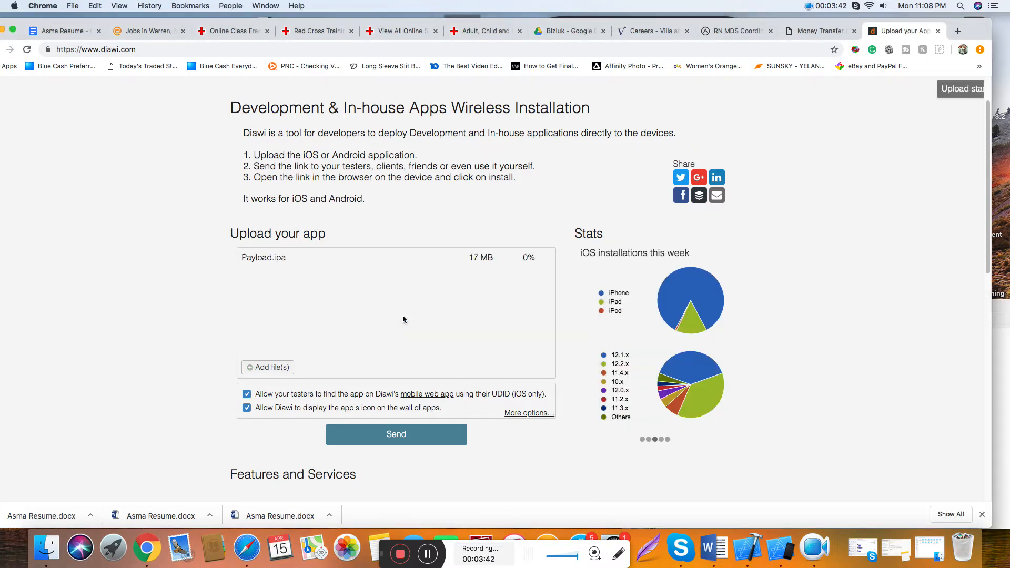
Send the fully uploaded Payload.ipa to generate the i.diawi.com/jDNU63 share link and QR code.
left_click(395, 433)
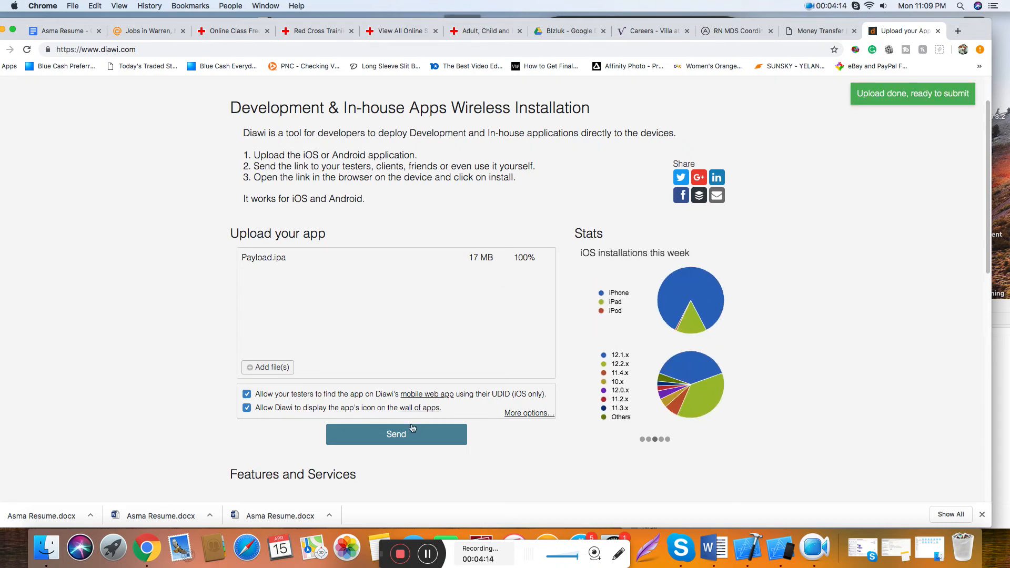
left_click(397, 433)
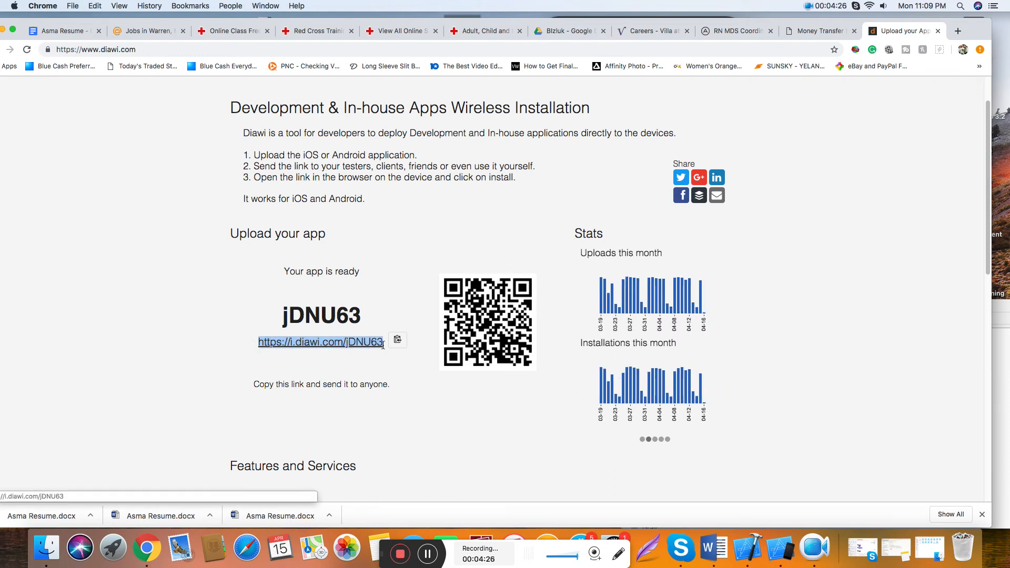
Copy the generated i.diawi.com/jDNU63 install link from Diawi's ready page.
right_click(320, 342)
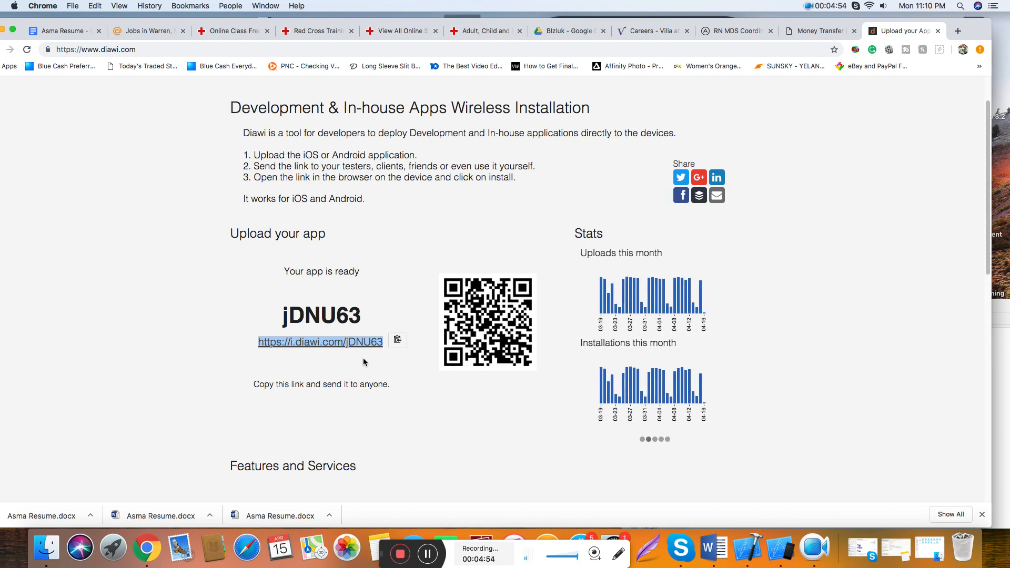
mouse_move(385, 366)
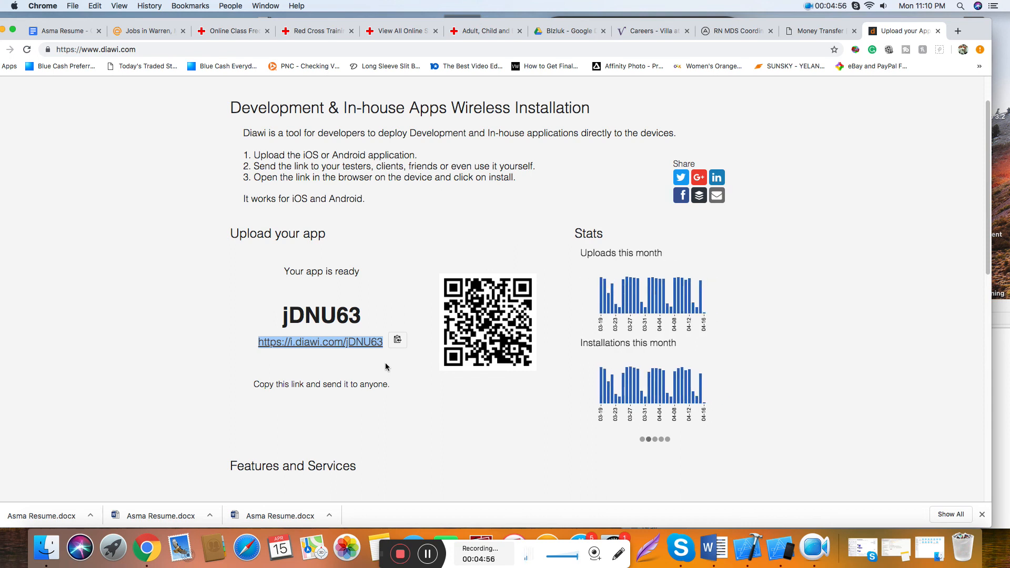